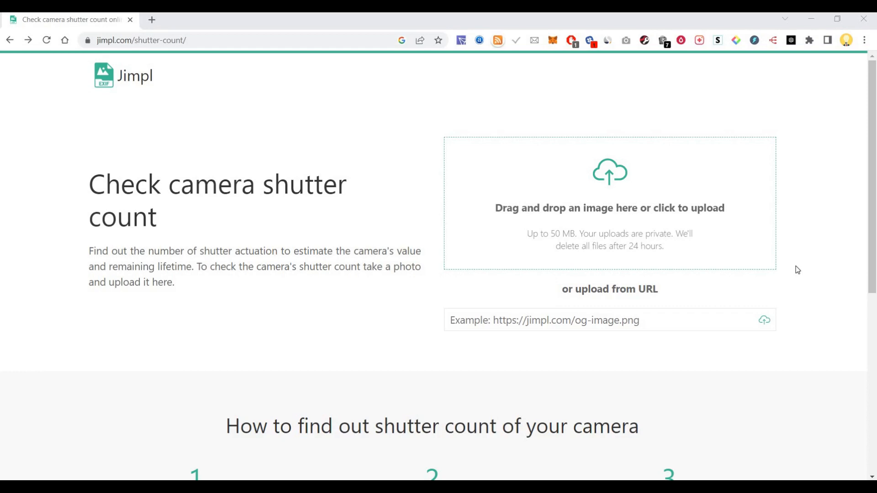
mouse_move(743, 277)
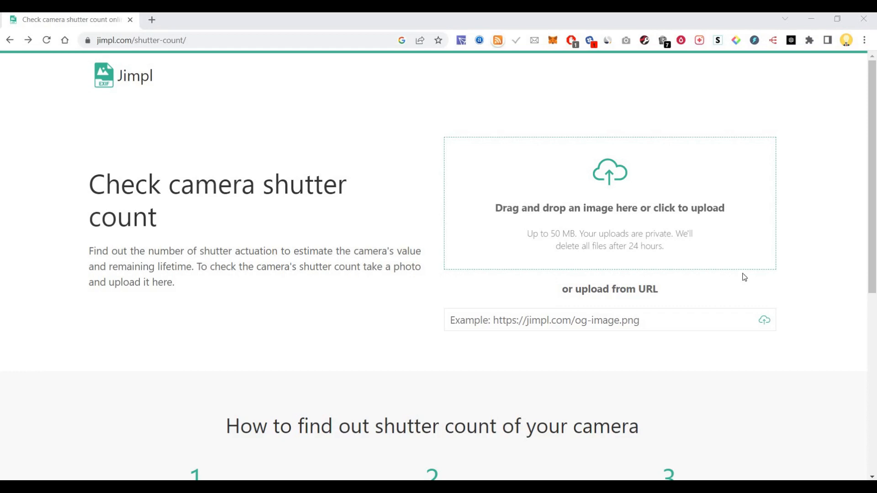
mouse_move(852, 290)
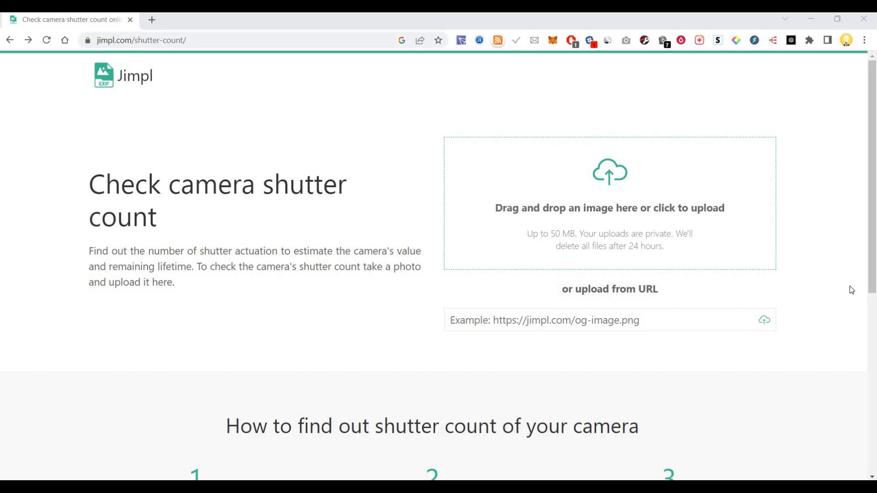
mouse_move(463, 202)
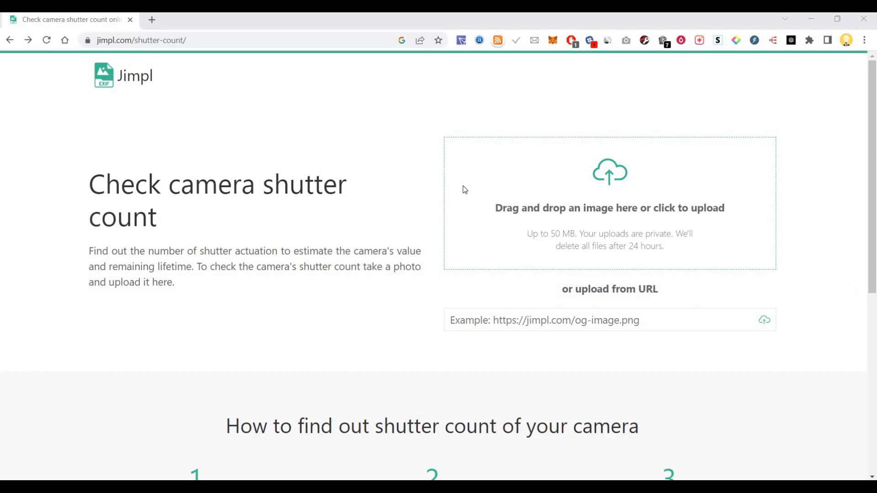
mouse_move(620, 196)
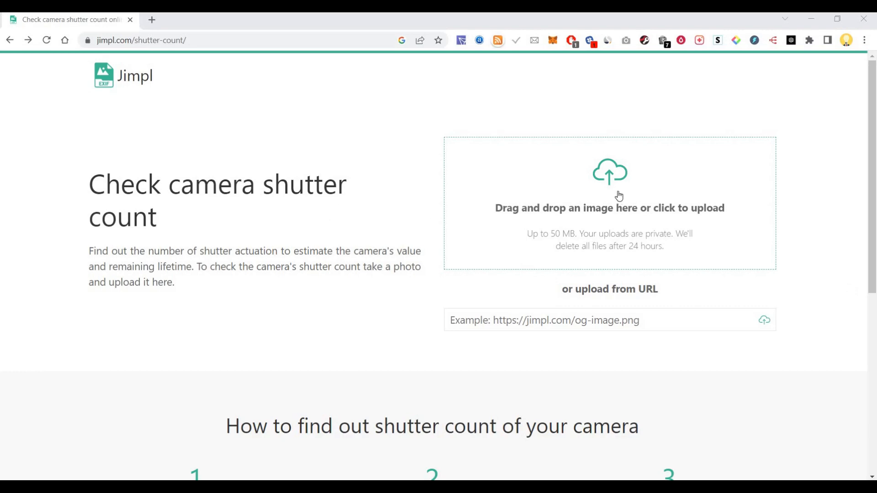
scroll(down, 3)
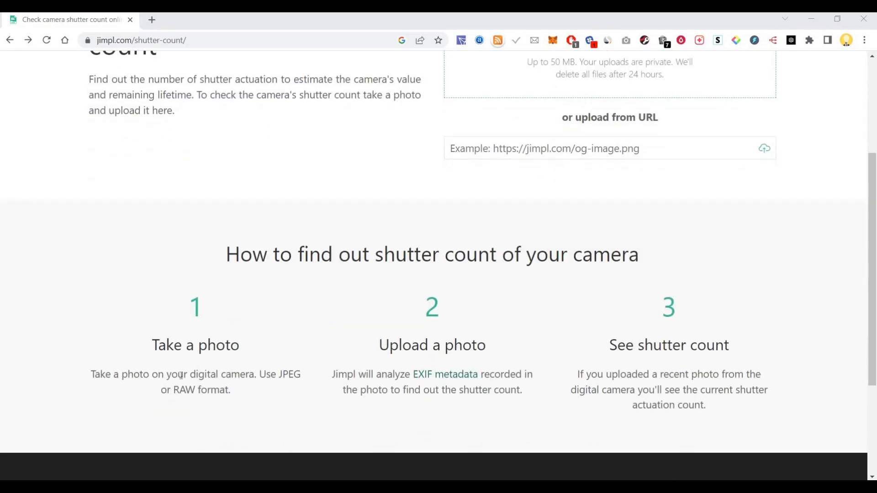
mouse_move(196, 365)
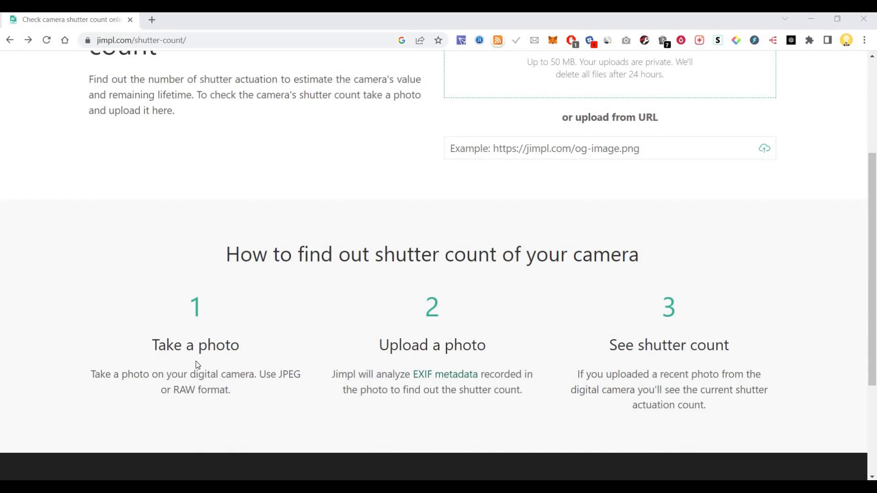
mouse_move(267, 288)
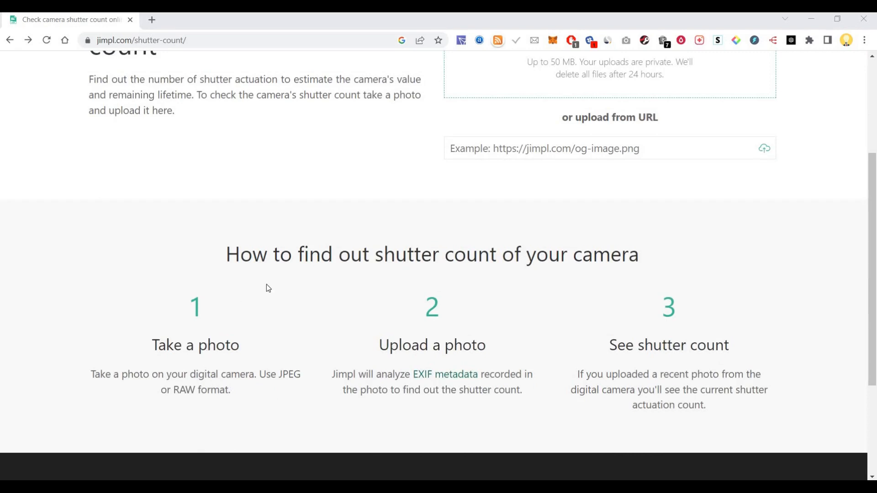
scroll(down, 3)
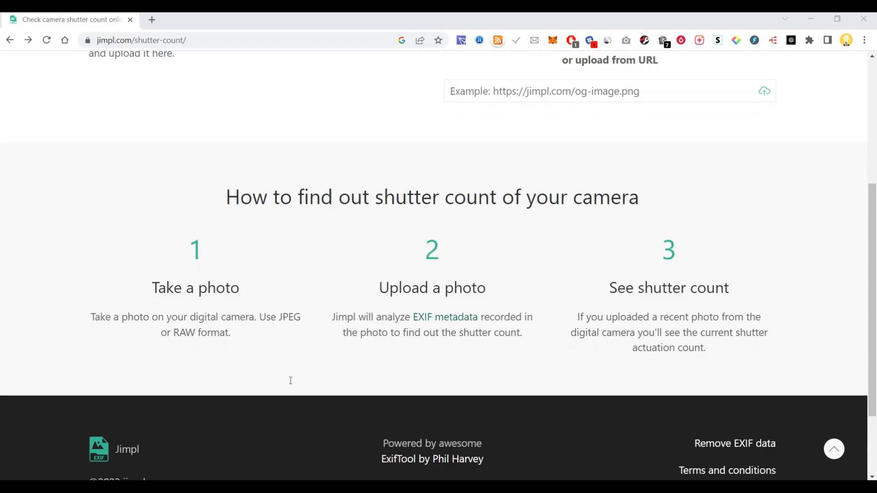
scroll(down, 3)
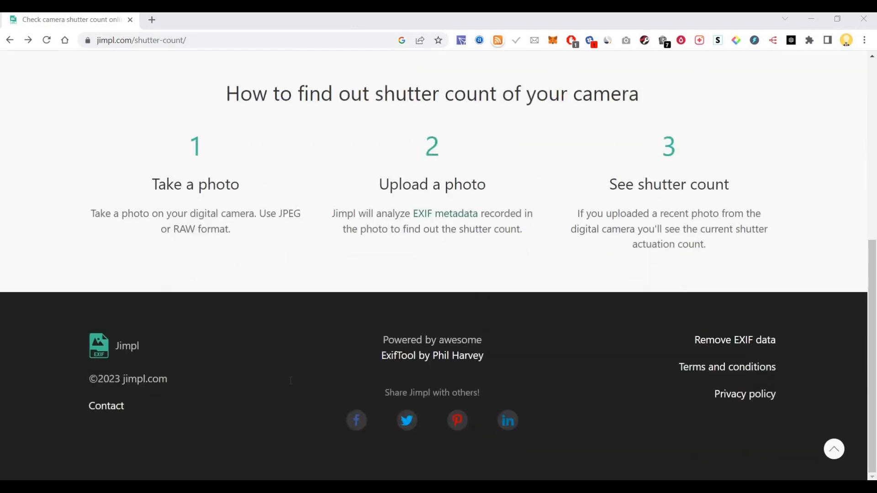